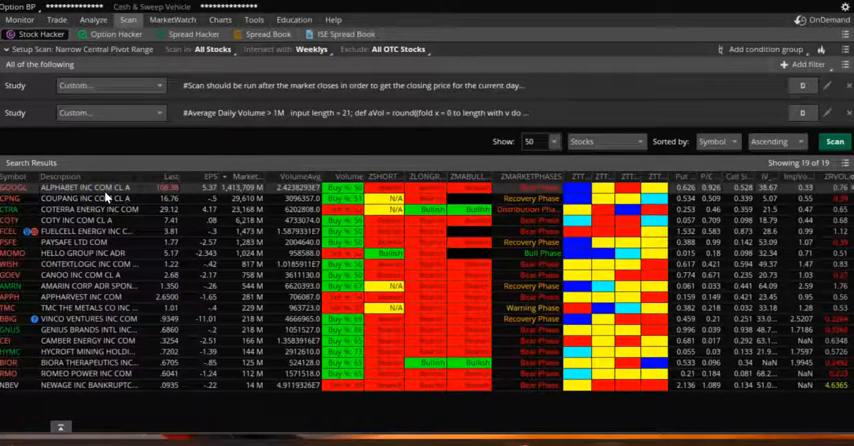
# Select Alphabet (GOOGL) to show its 30-minute chart with CPR, volume and RSI studies
pyautogui.click(219, 19)
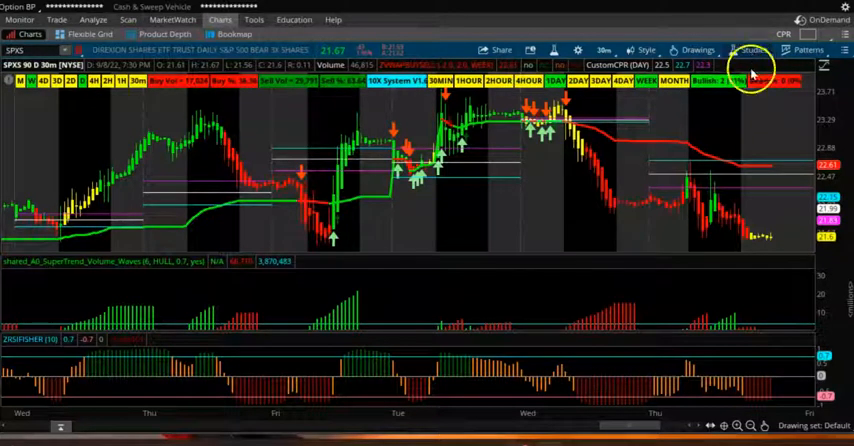
pyautogui.moveTo(308, 308)
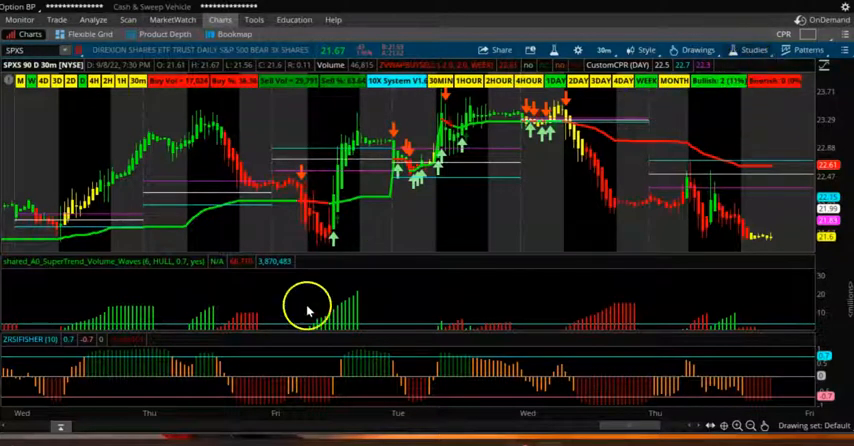
pyautogui.moveTo(308, 310)
pyautogui.write('GOOGL')
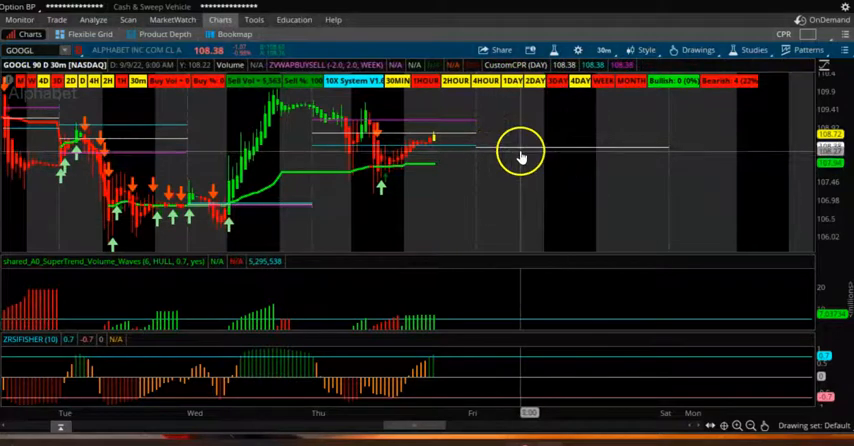
pyautogui.moveTo(589, 157)
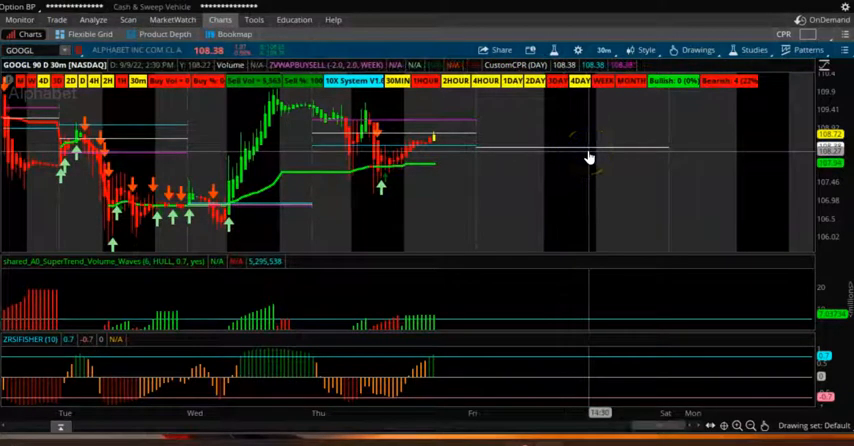
pyautogui.moveTo(418, 362)
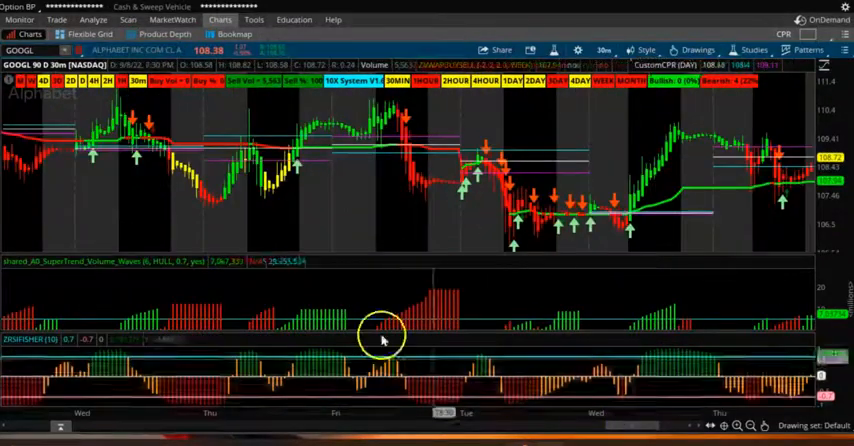
# Return to the 19-result narrow central pivot range Stock Hacker scan list
pyautogui.click(128, 19)
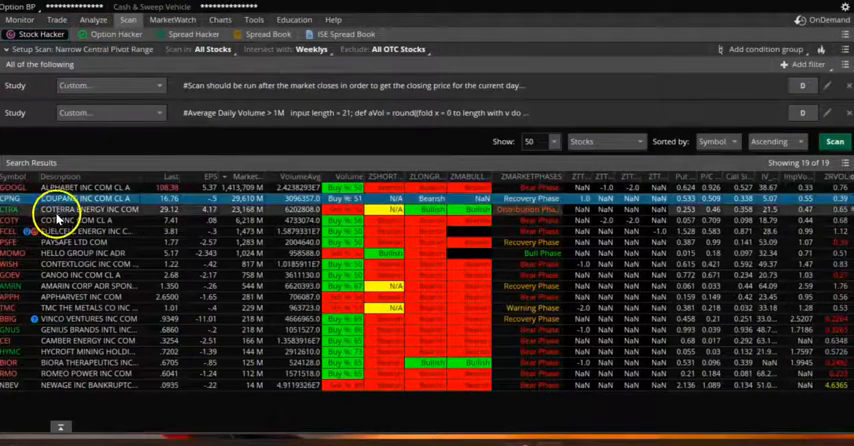
# Pick Coupang (CPNG) from the scan results and switch to the chart page
pyautogui.click(219, 19)
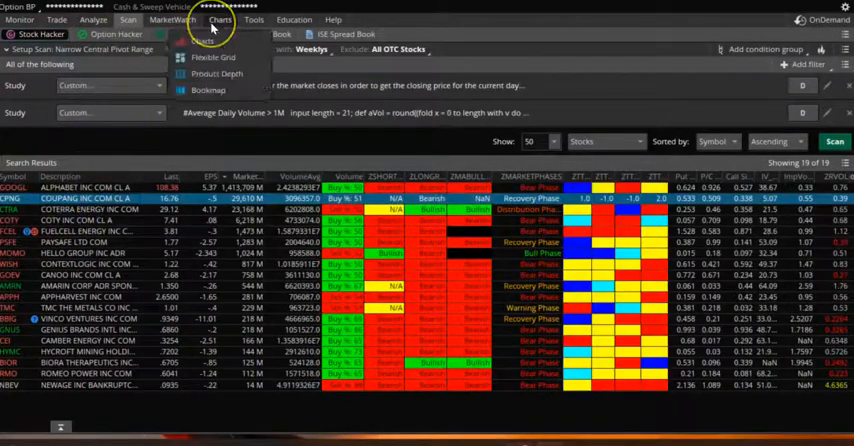
pyautogui.click(220, 19)
pyautogui.write('CPNG')
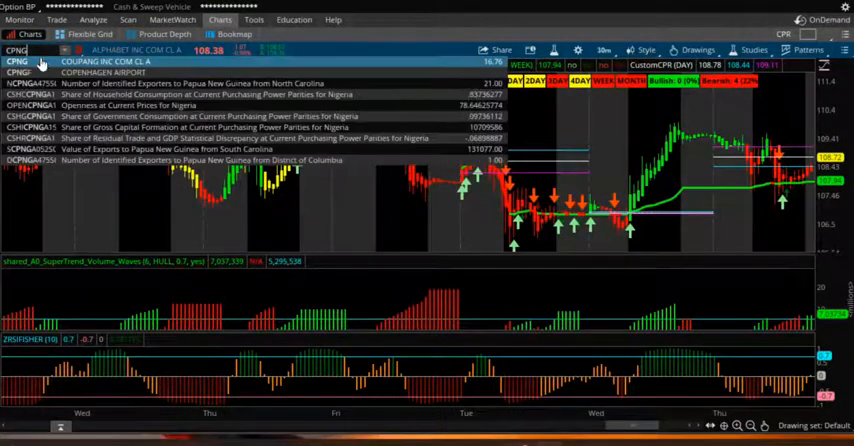
# Load the CPNG 30-minute chart, review it, then enter CTR for Coterra Energy
pyautogui.click(105, 61)
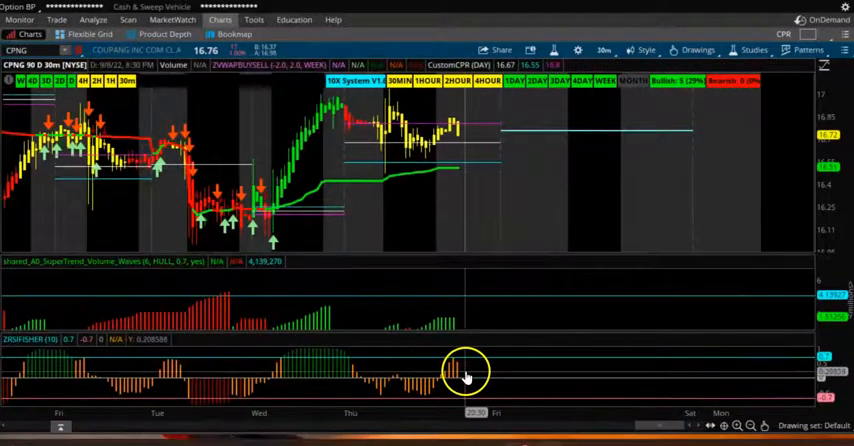
pyautogui.moveTo(518, 118)
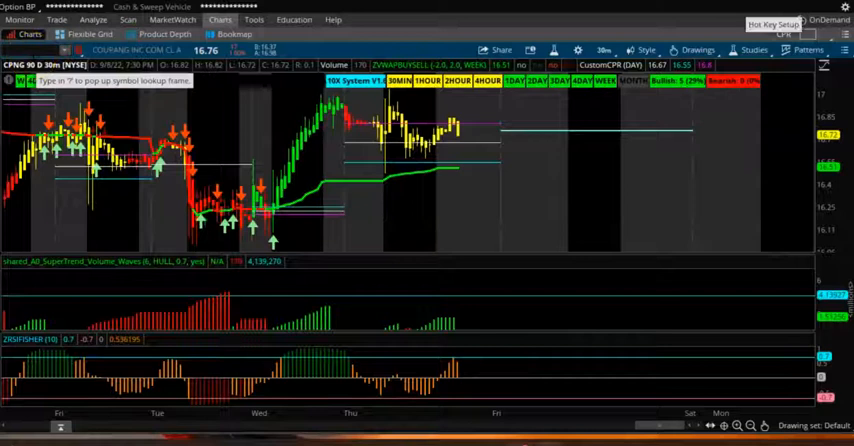
pyautogui.write('CTRA')
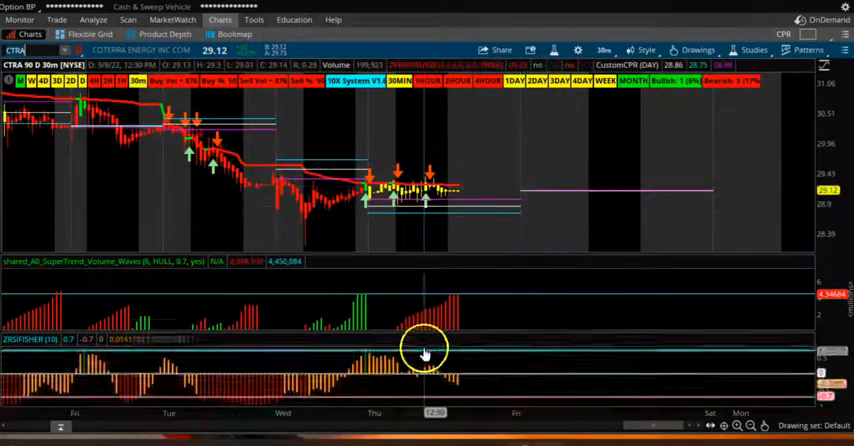
pyautogui.moveTo(445, 335)
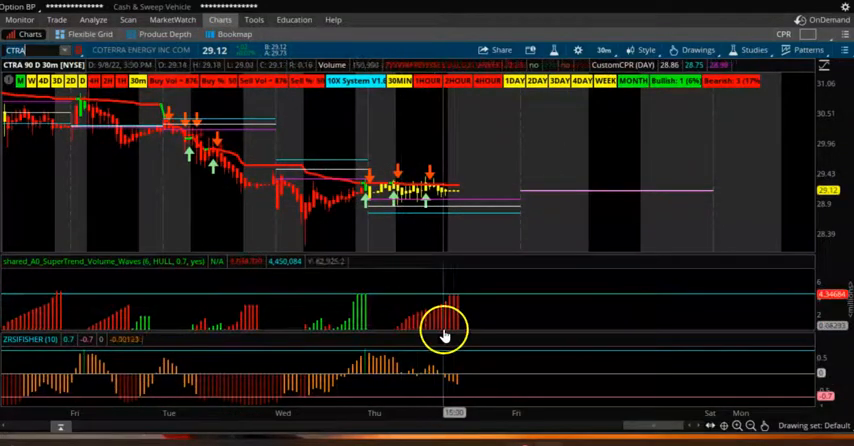